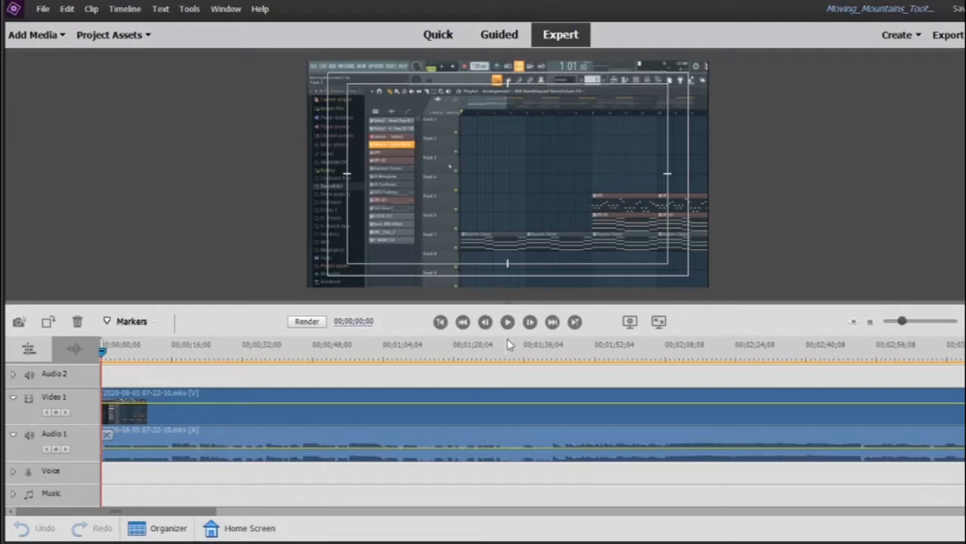
mouse_move(507, 321)
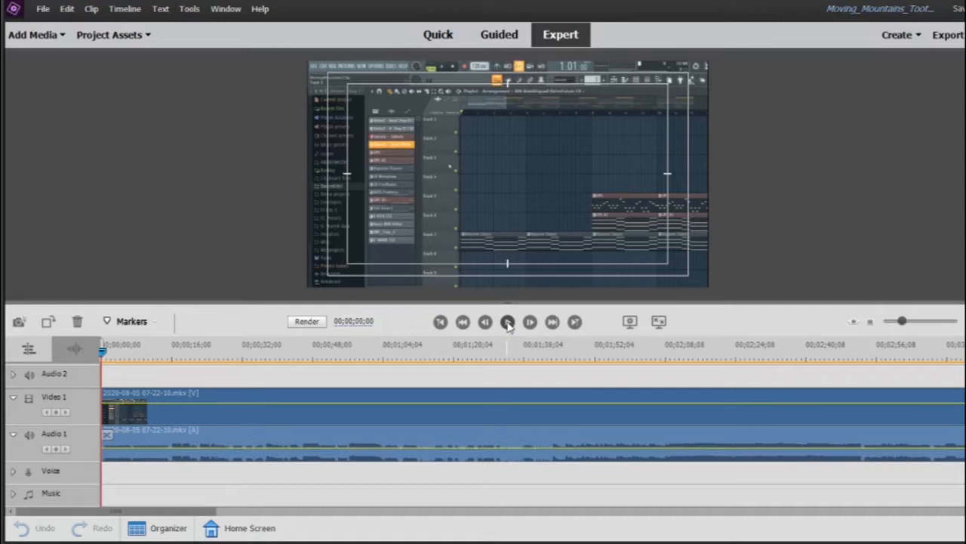
Play the music-session recording, pause at 00;00;21;55, and select the timeline clip
left_click(507, 322)
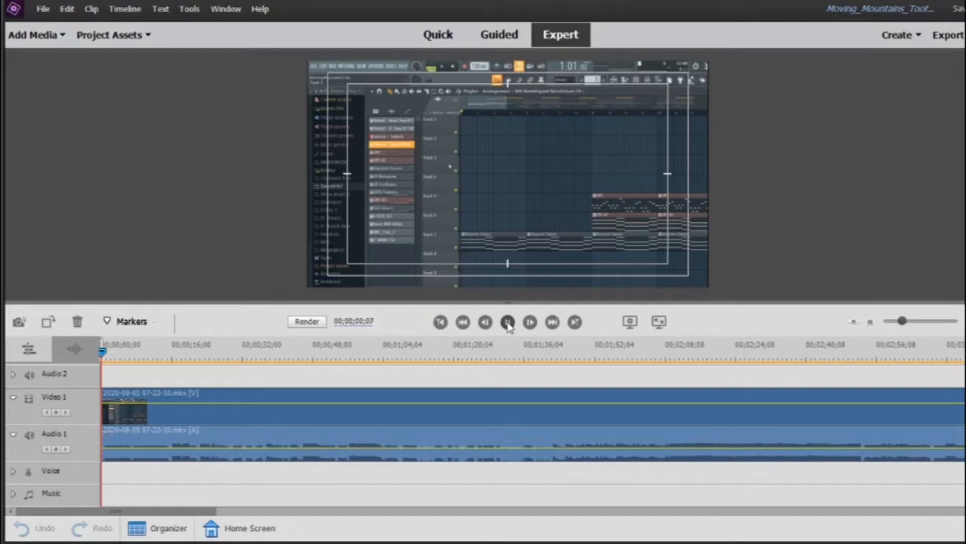
left_click(530, 321)
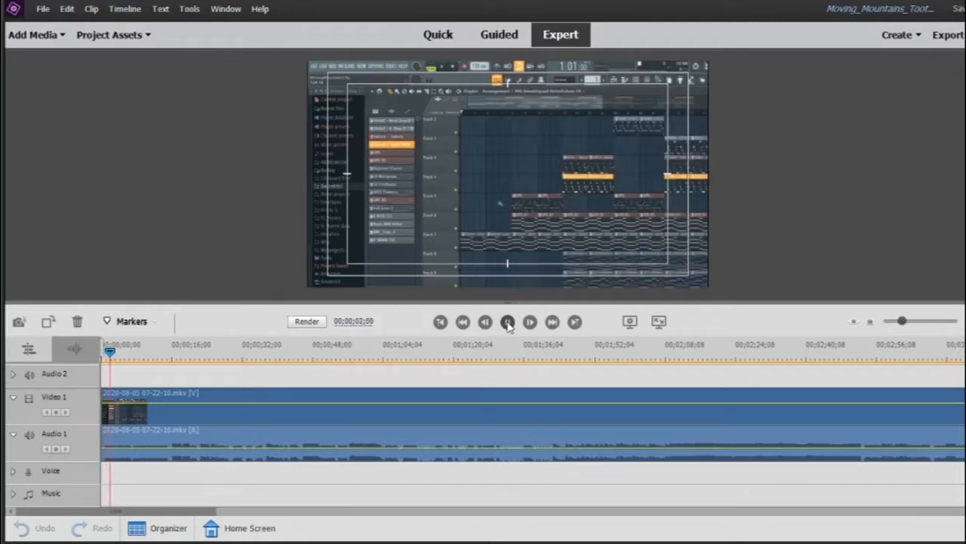
left_click(507, 321)
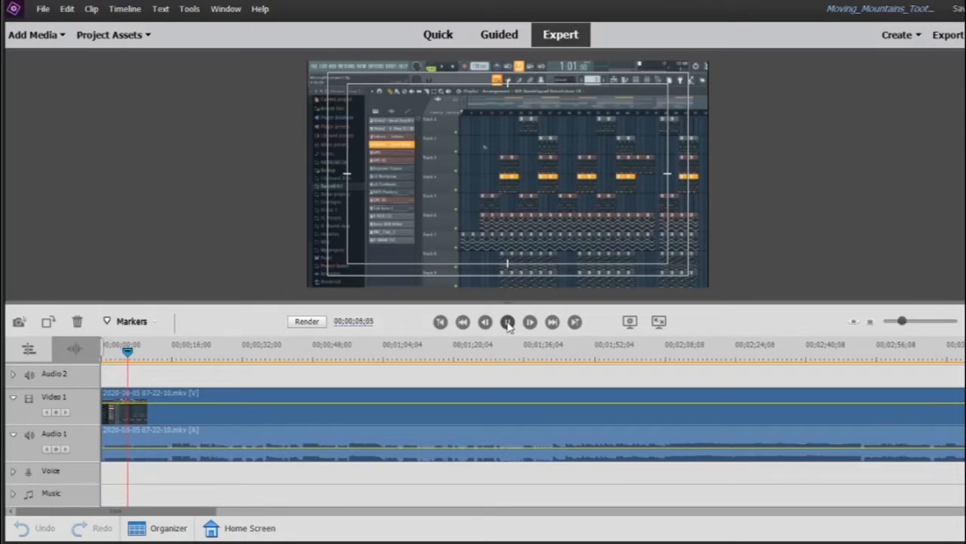
left_click(507, 322)
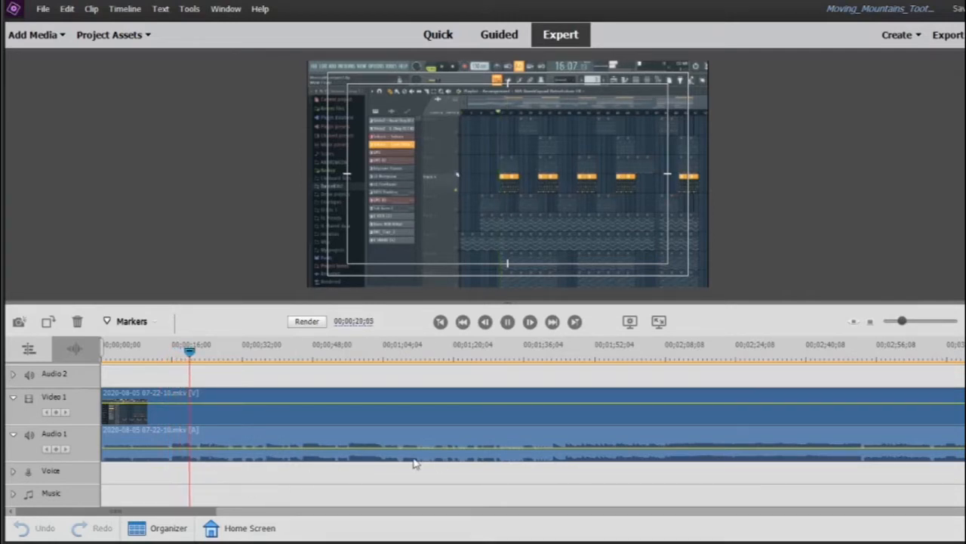
left_click(530, 321)
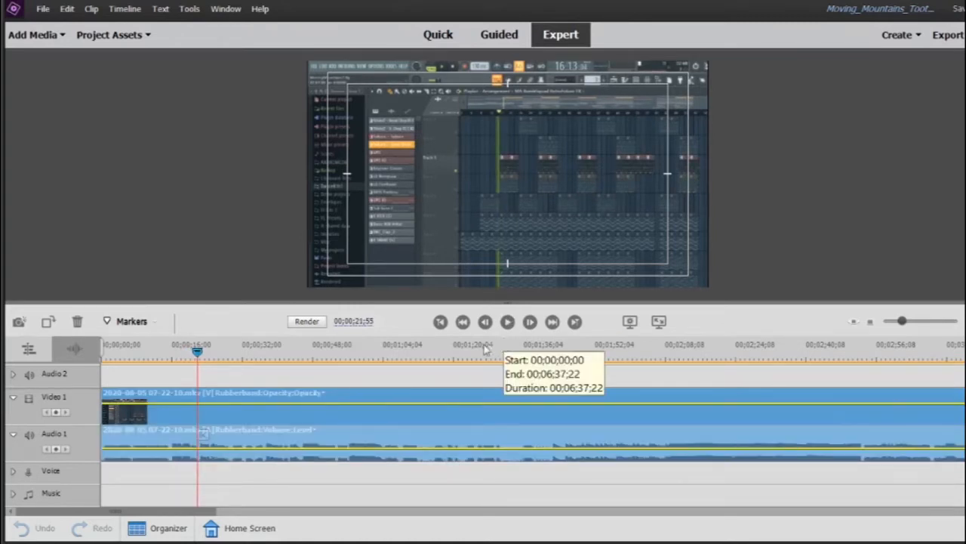
Open the Audio Mixer, lower Audio 1 to -6.8 then -12.4, then raise it back to -0.2
left_click(188, 8)
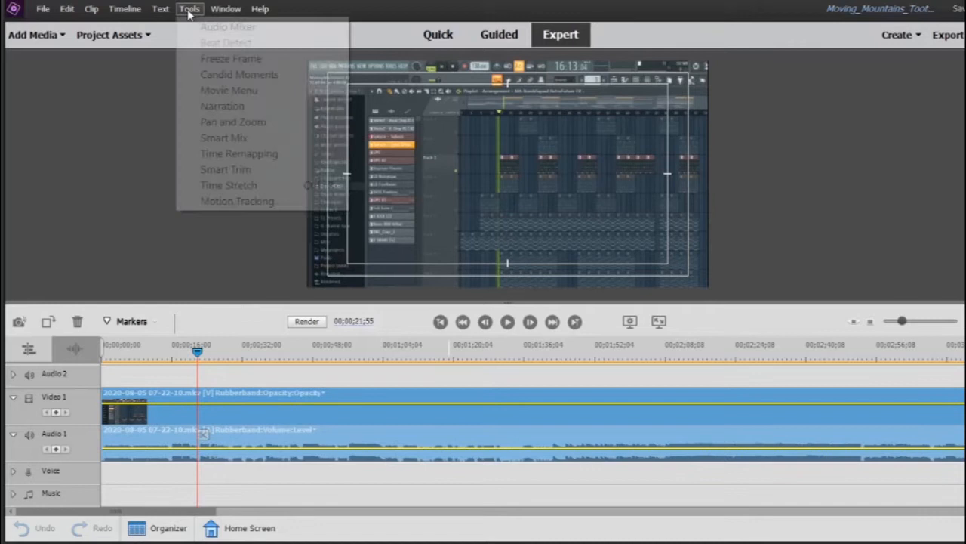
mouse_move(228, 26)
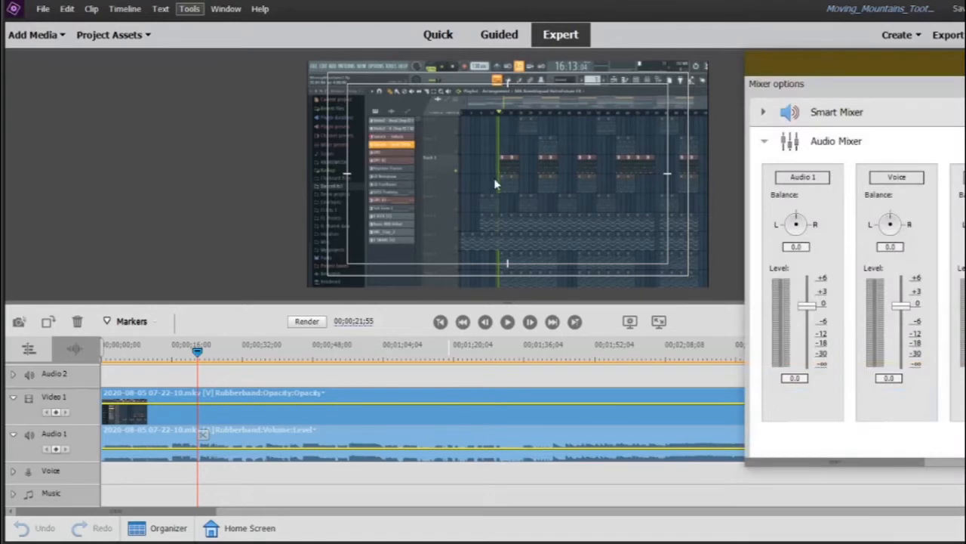
mouse_move(846, 259)
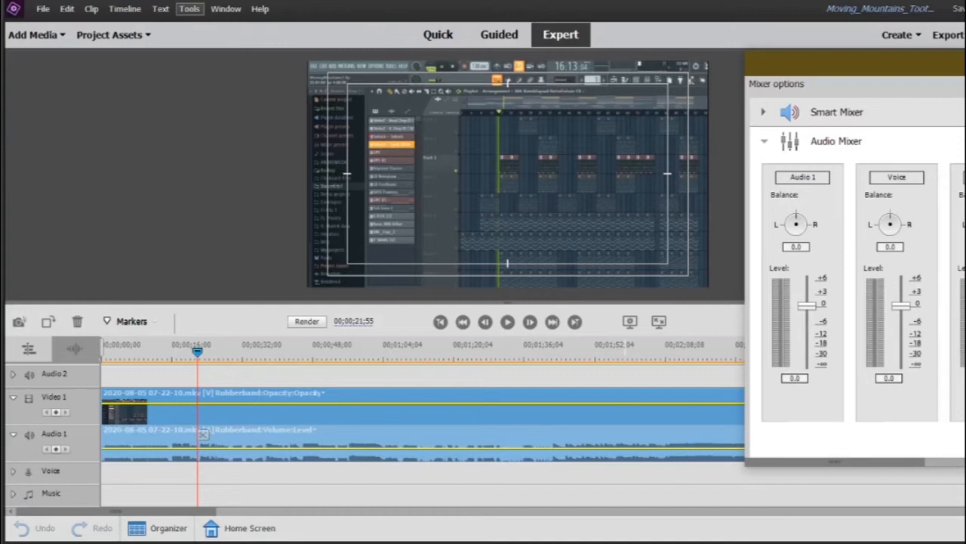
mouse_move(798, 266)
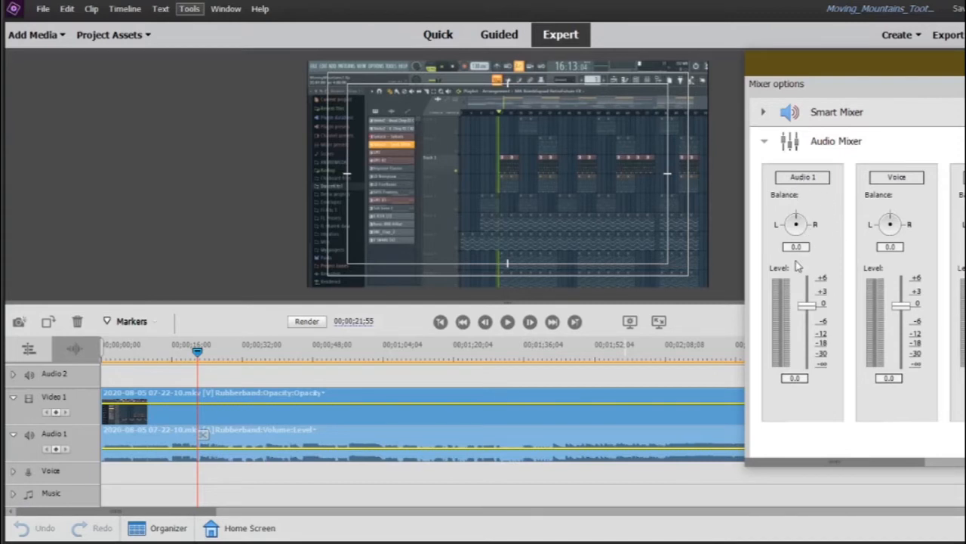
mouse_move(808, 308)
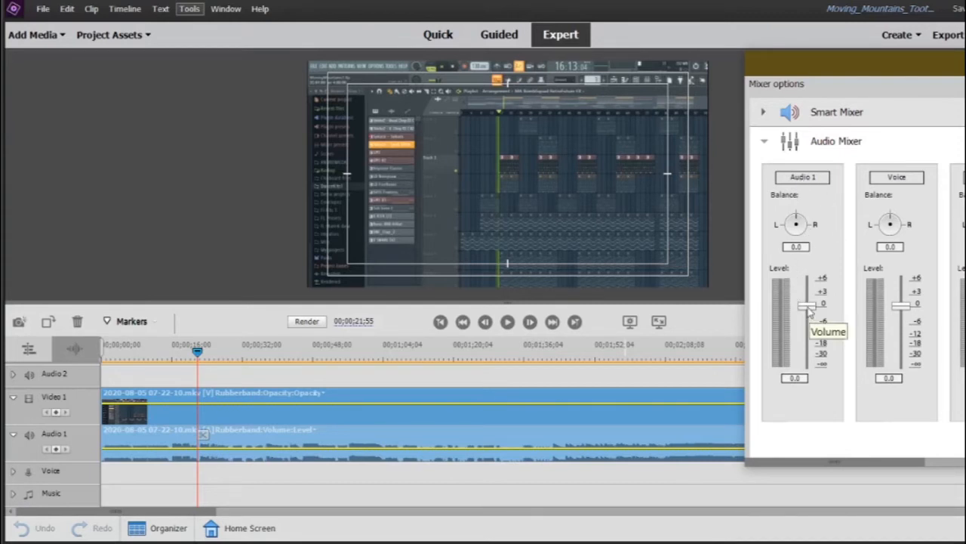
left_click_drag(808, 306, 808, 329)
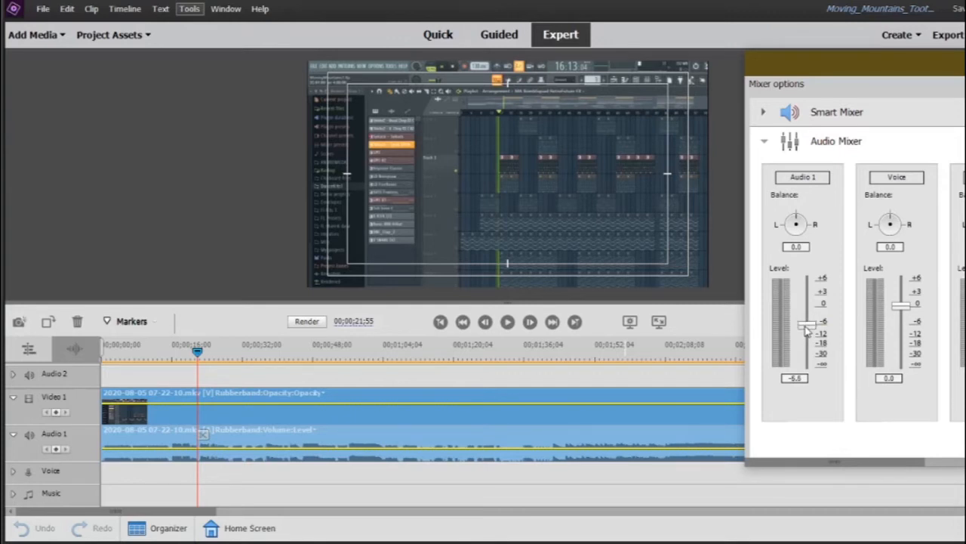
left_click_drag(805, 324, 806, 337)
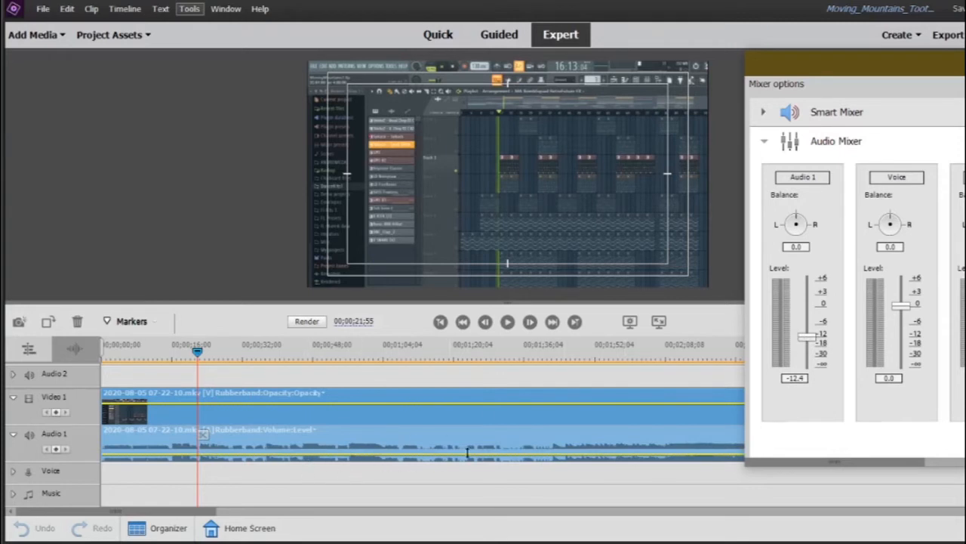
mouse_move(655, 462)
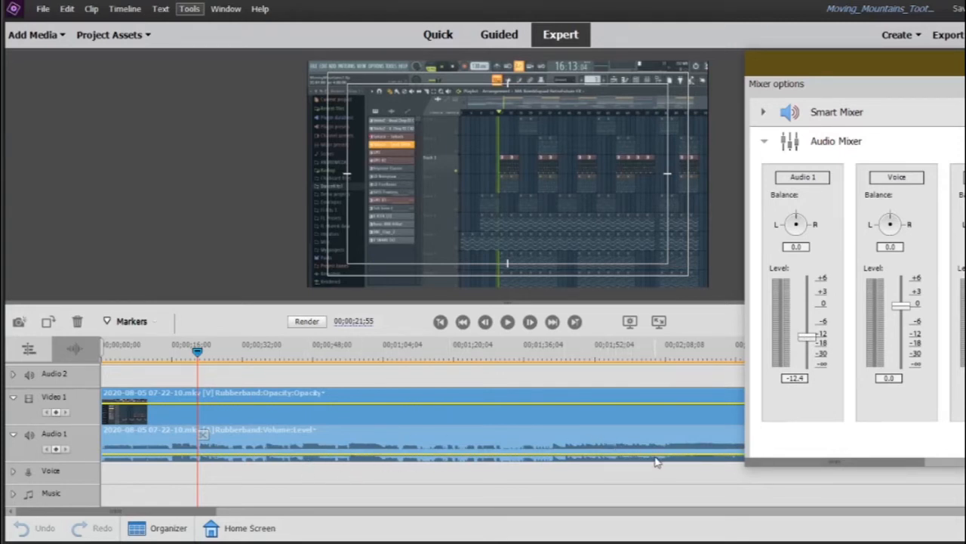
mouse_move(151, 449)
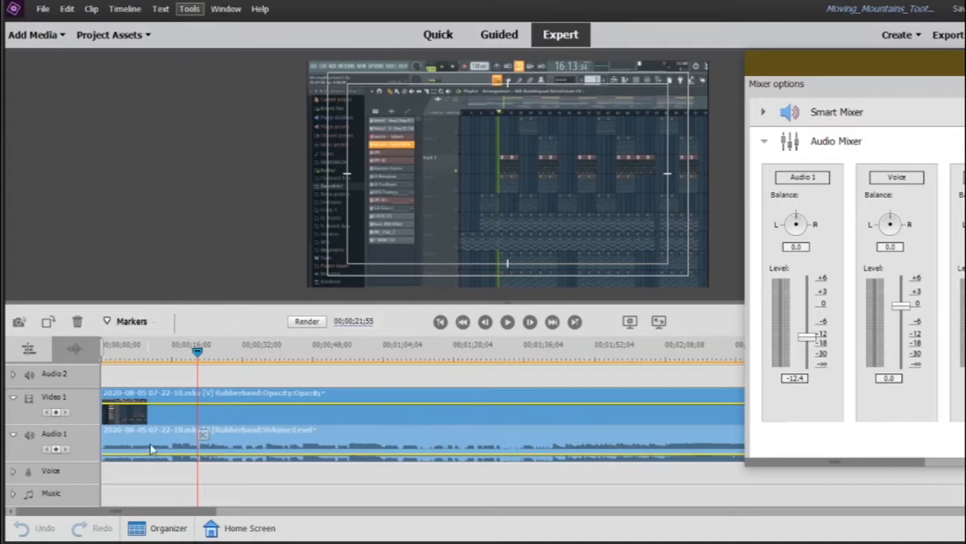
mouse_move(153, 428)
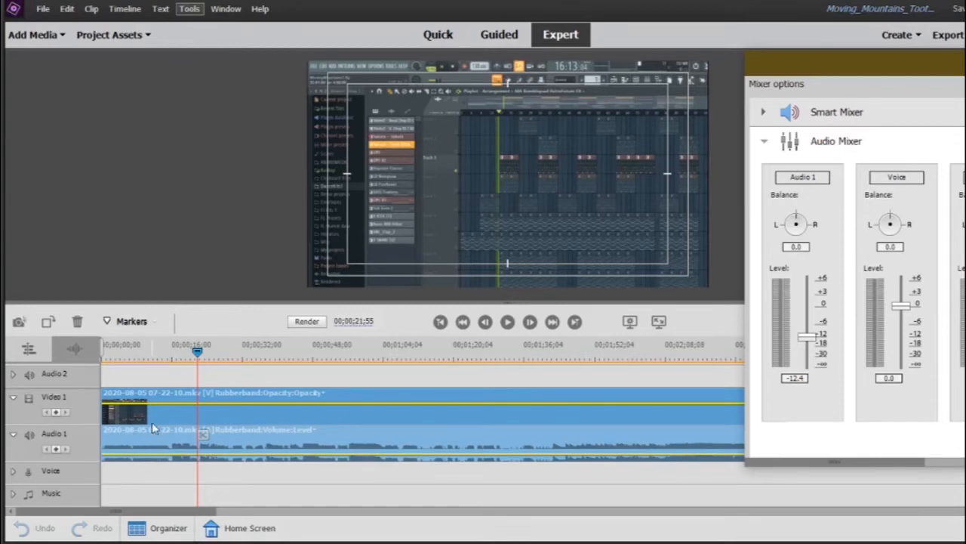
mouse_move(528, 433)
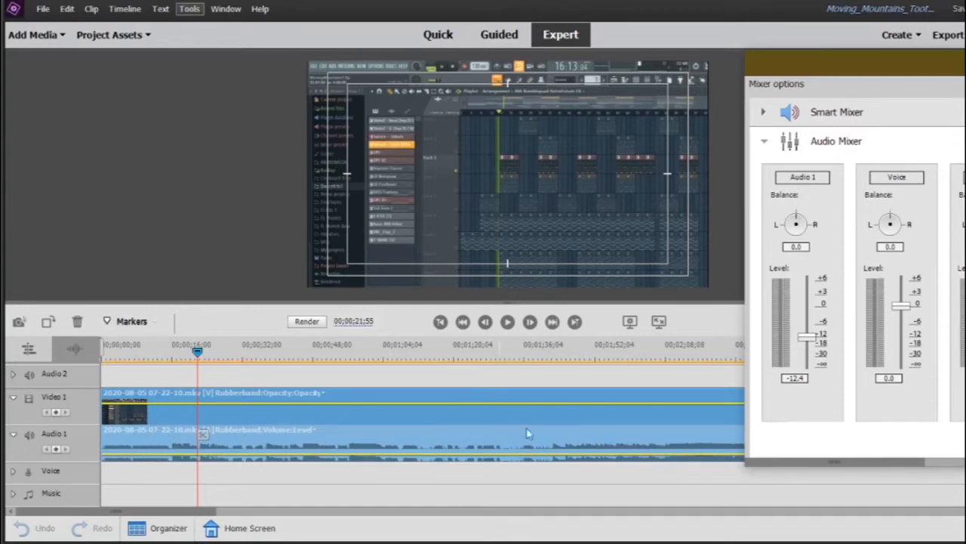
mouse_move(295, 441)
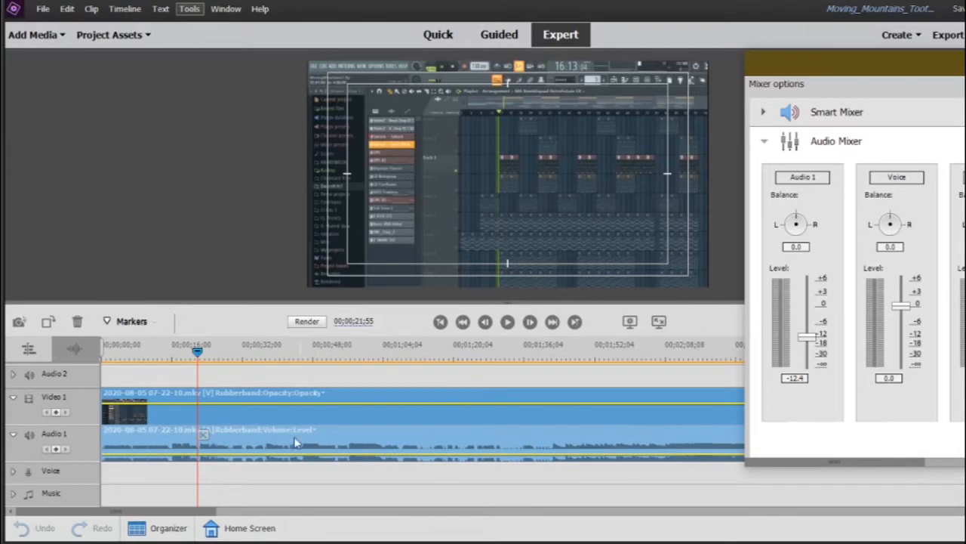
mouse_move(805, 340)
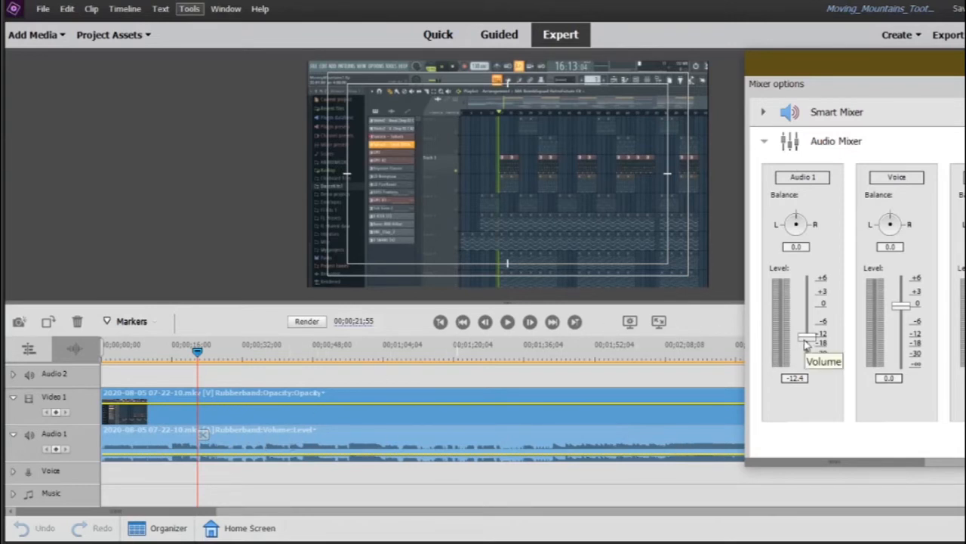
left_click_drag(808, 336, 808, 321)
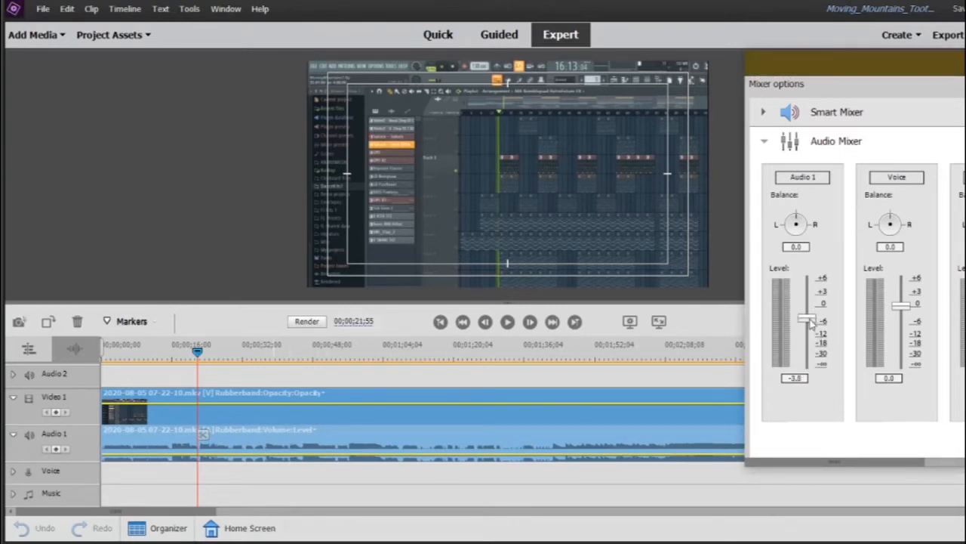
left_click_drag(808, 321, 807, 308)
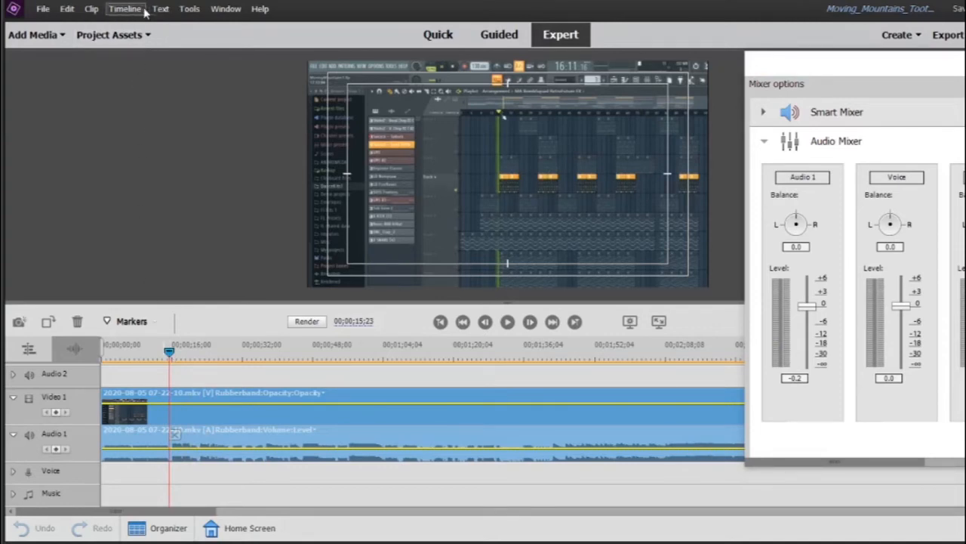
Split the clip at the playhead with Timeline > Split Clip and raise the first piece's Audio 1 to 3.4
left_click(125, 8)
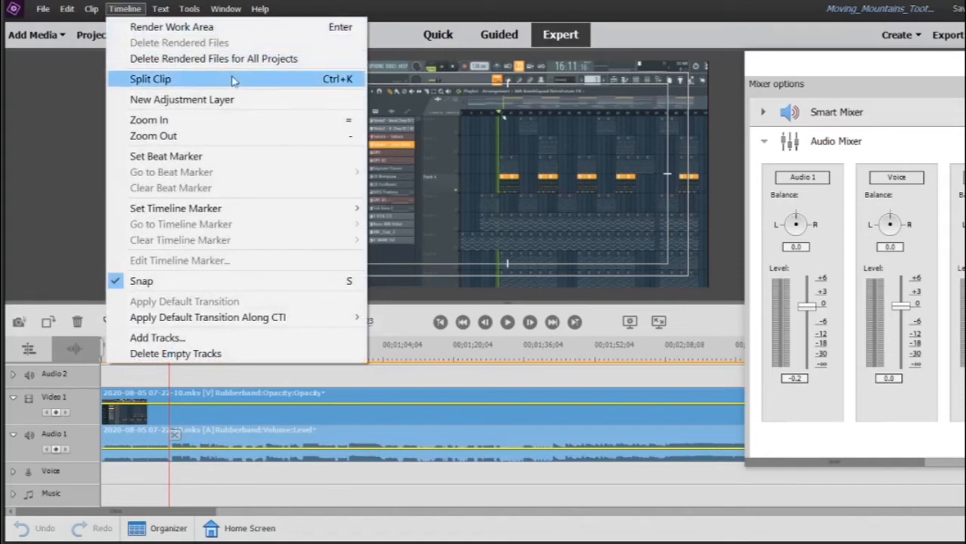
left_click(150, 78)
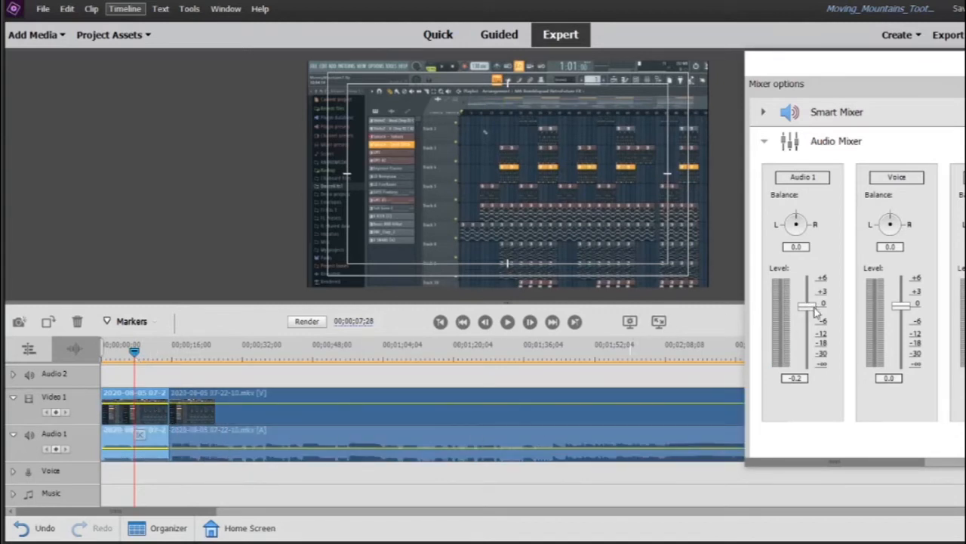
left_click_drag(796, 305, 797, 311)
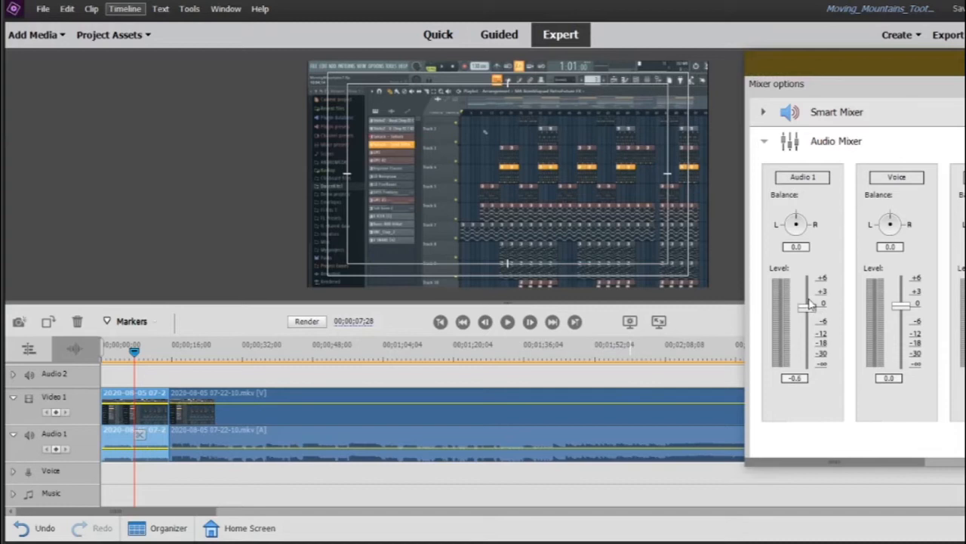
left_click_drag(803, 302, 802, 293)
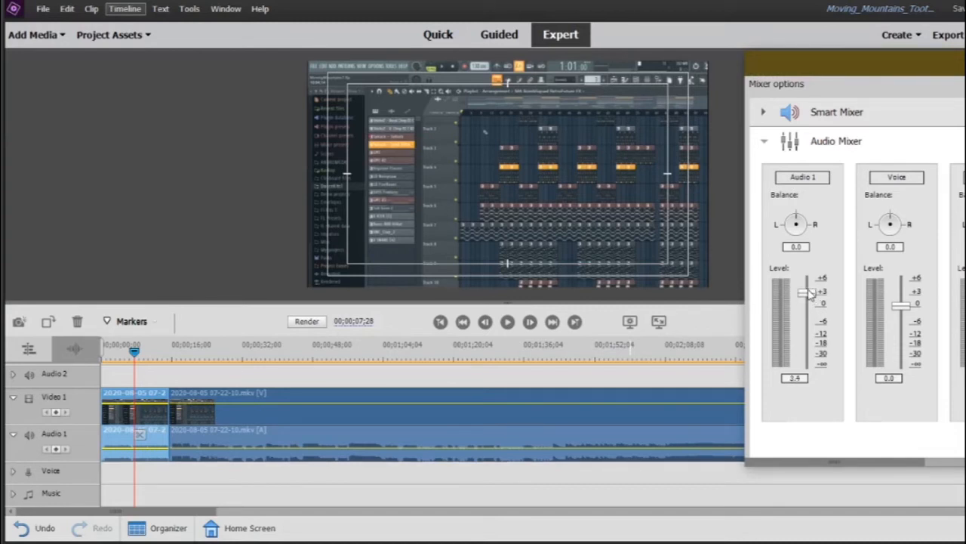
left_click_drag(807, 293, 807, 288)
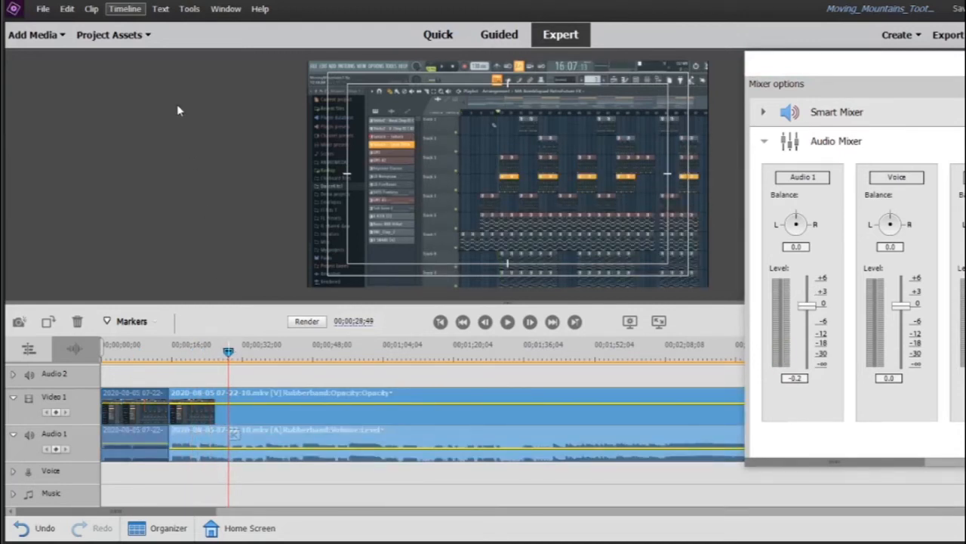
left_click(124, 8)
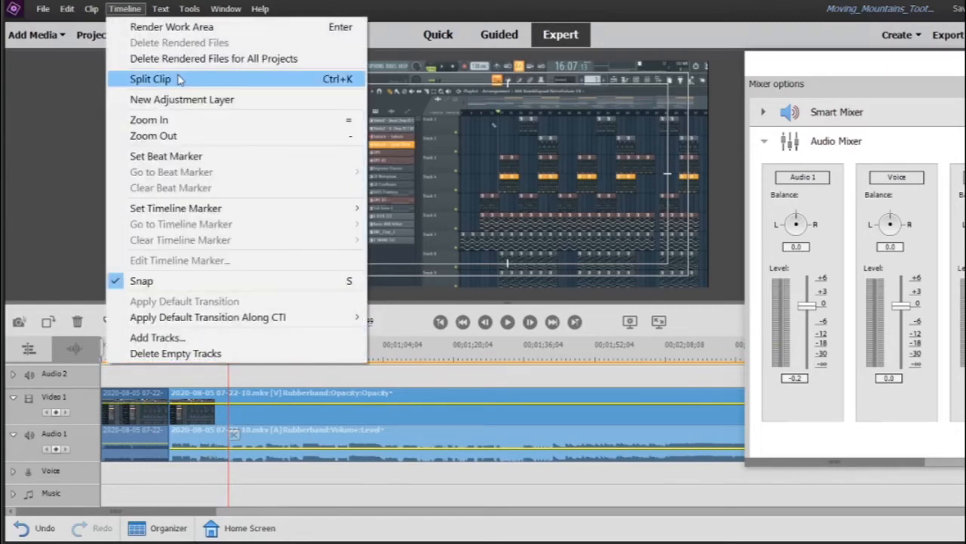
Apply Split Clip again and drop the middle piece's Audio 1 level to -8.3 dB
left_click(150, 79)
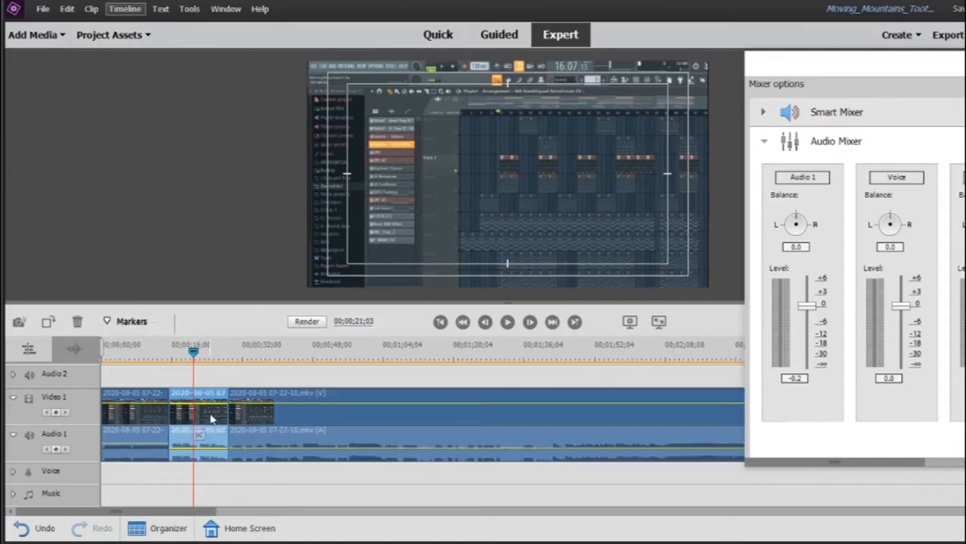
left_click_drag(796, 305, 808, 321)
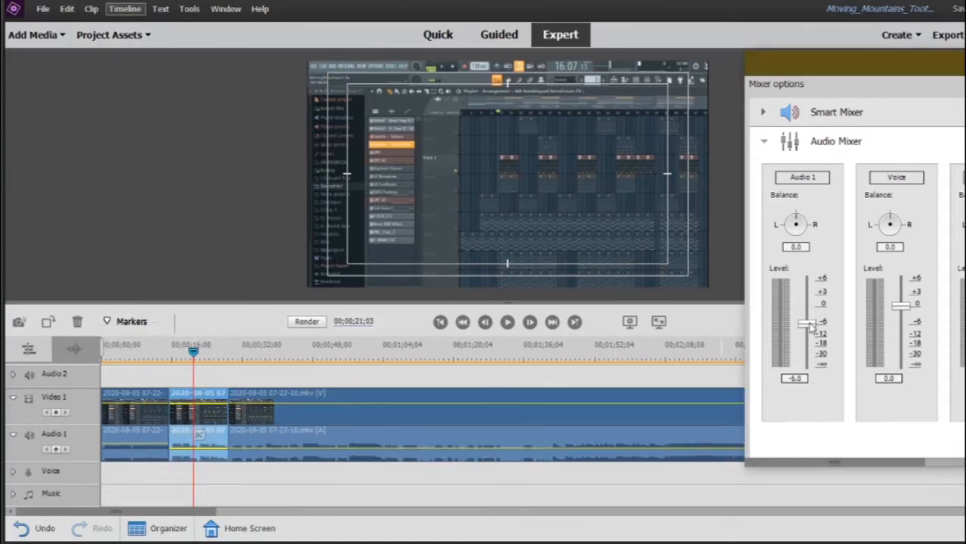
left_click_drag(807, 323, 806, 332)
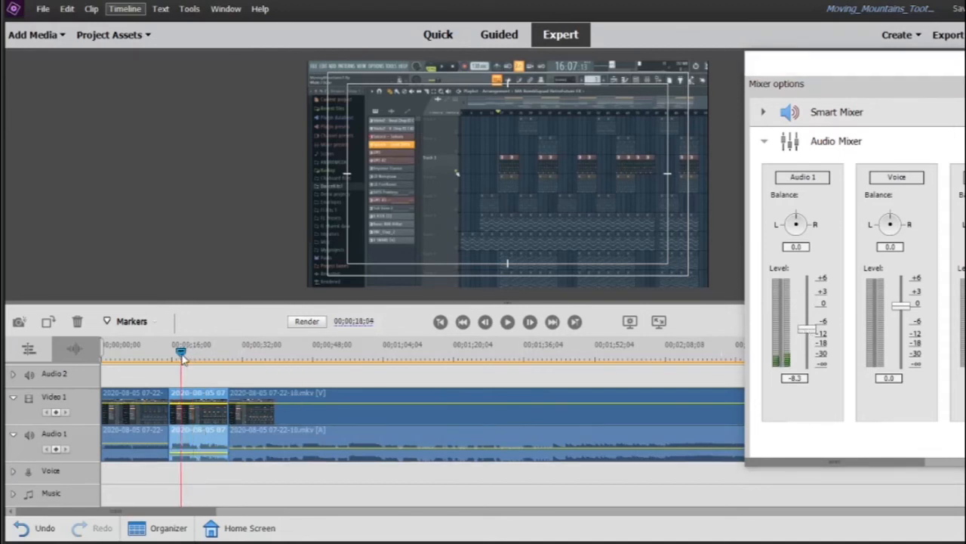
left_click(507, 322)
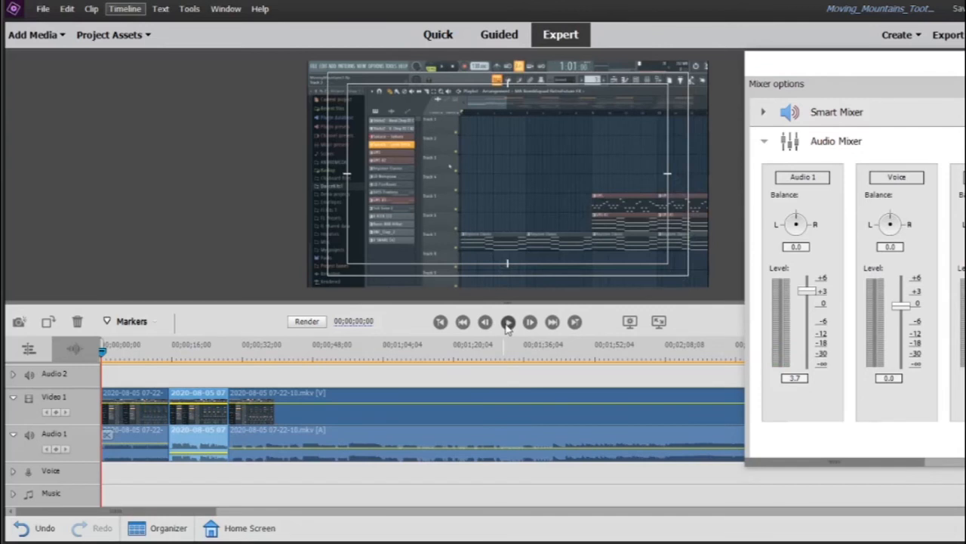
left_click(508, 322)
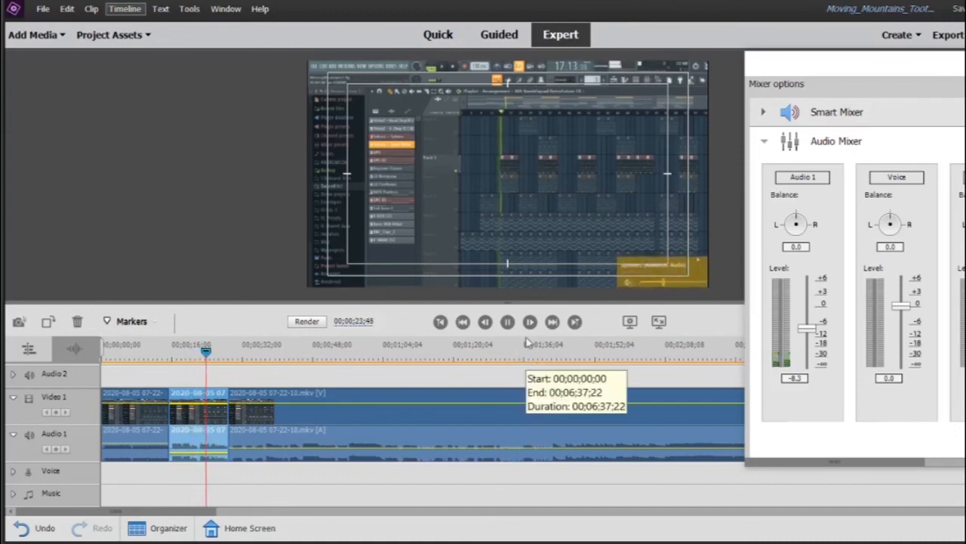
left_click(530, 321)
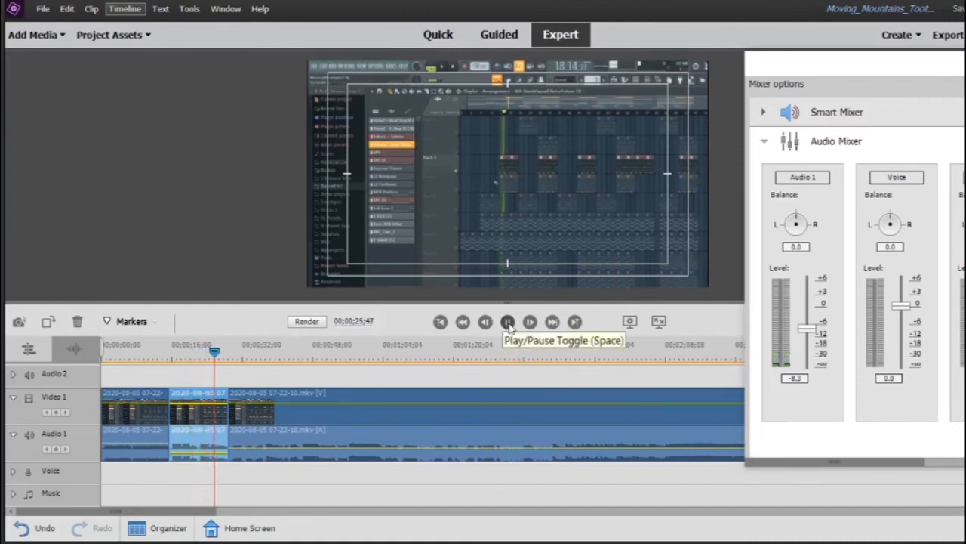
left_click(507, 322)
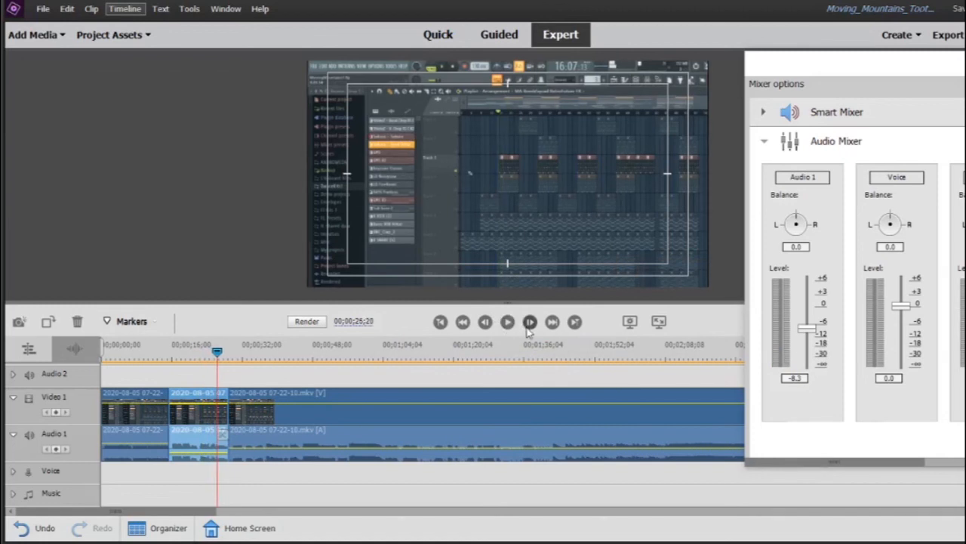
mouse_move(530, 321)
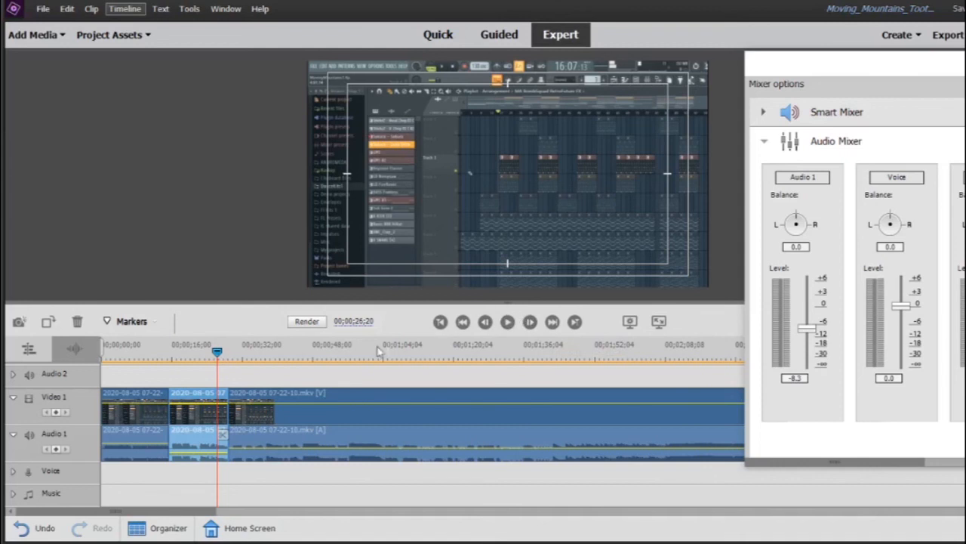
mouse_move(204, 426)
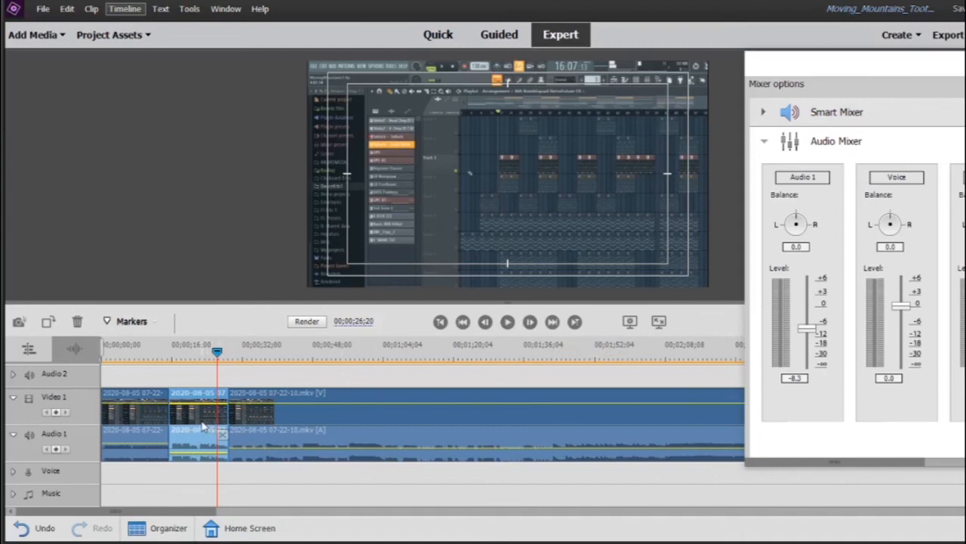
mouse_move(652, 376)
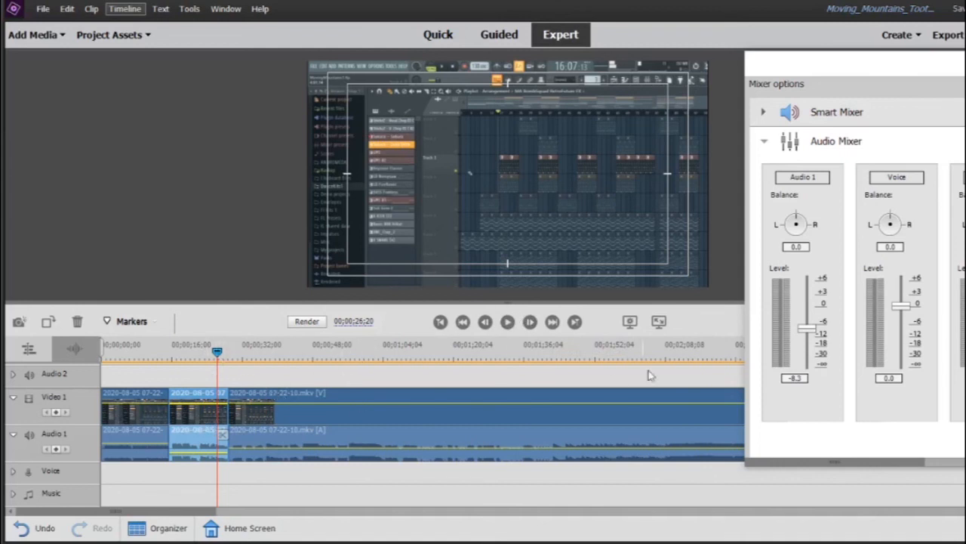
mouse_move(718, 322)
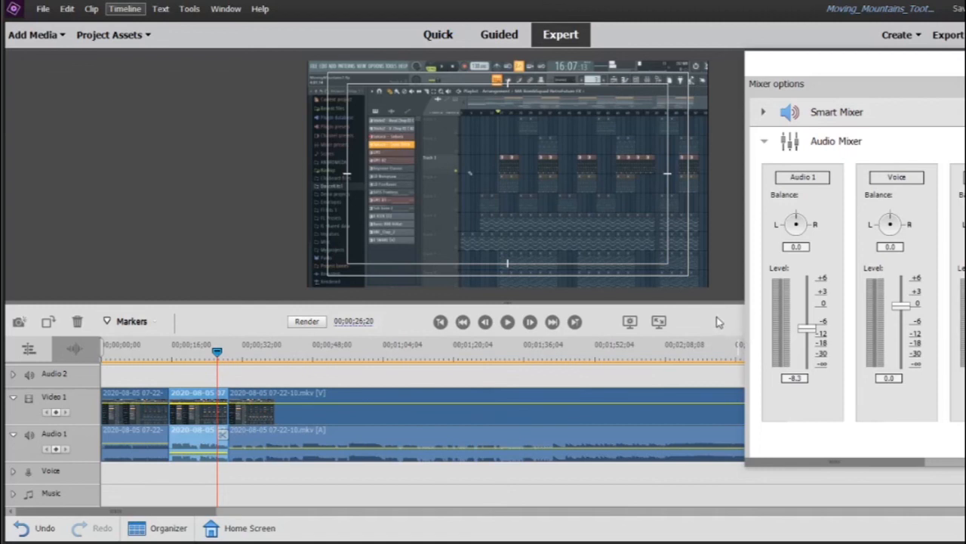
mouse_move(285, 366)
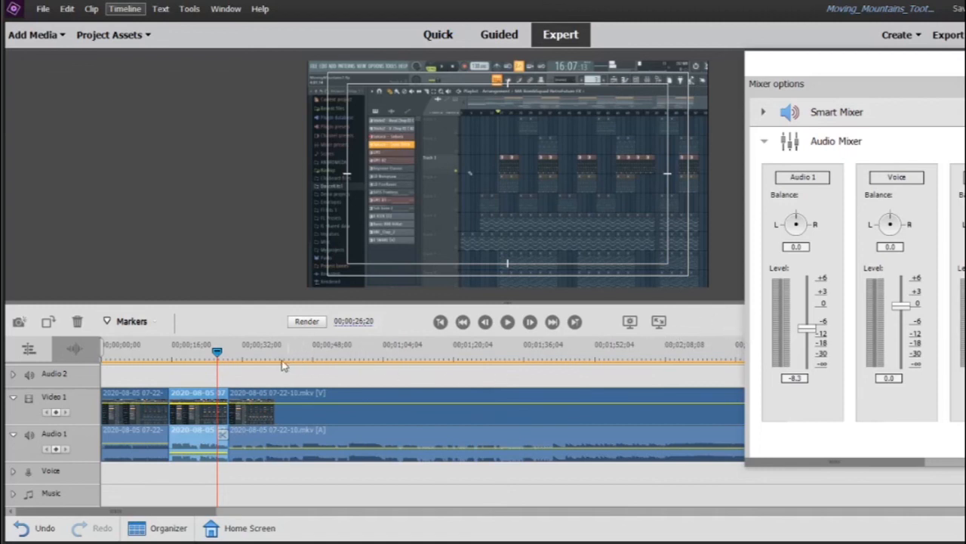